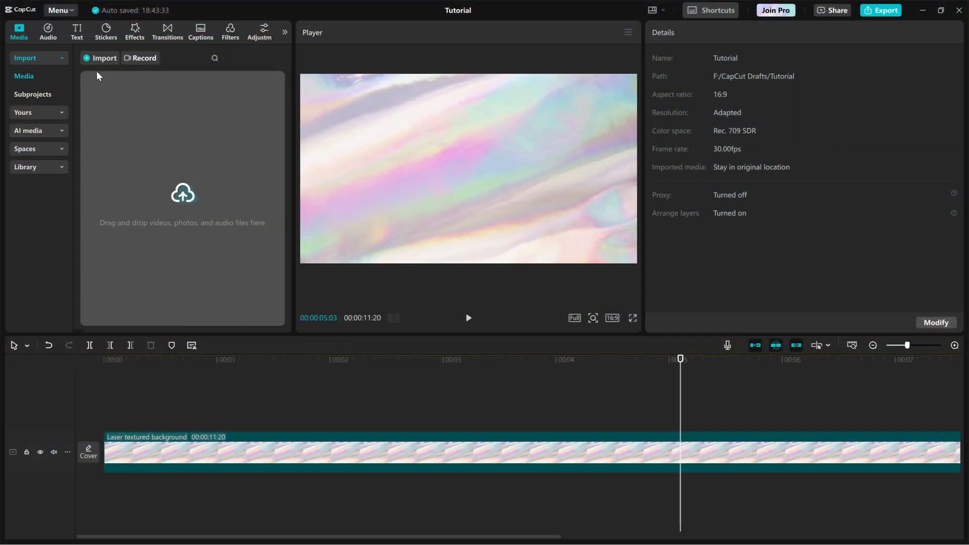
Add a Default text title over the holographic laser background clip.
click(76, 32)
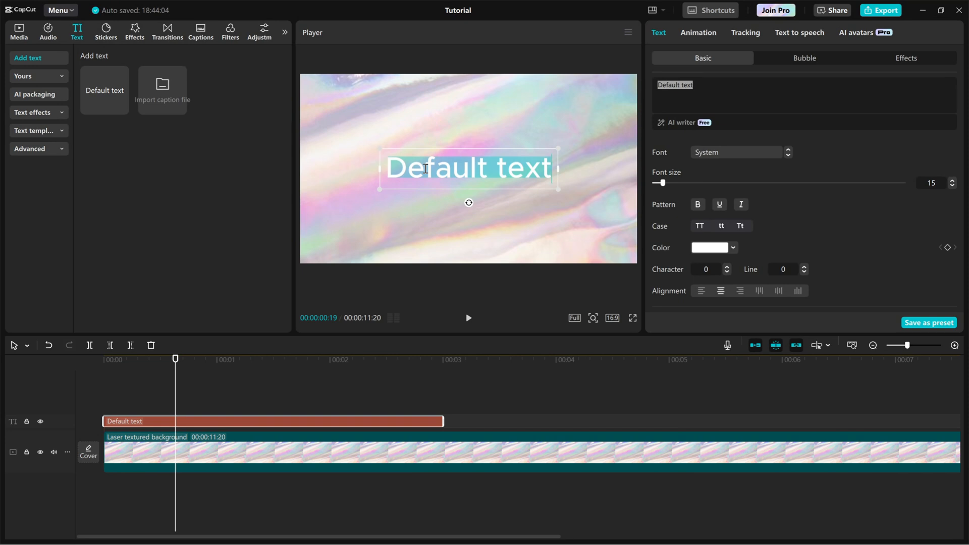
Type 'RANDOM TEXT' as the title and apply the black preset style.
text(RANDOM TEX)
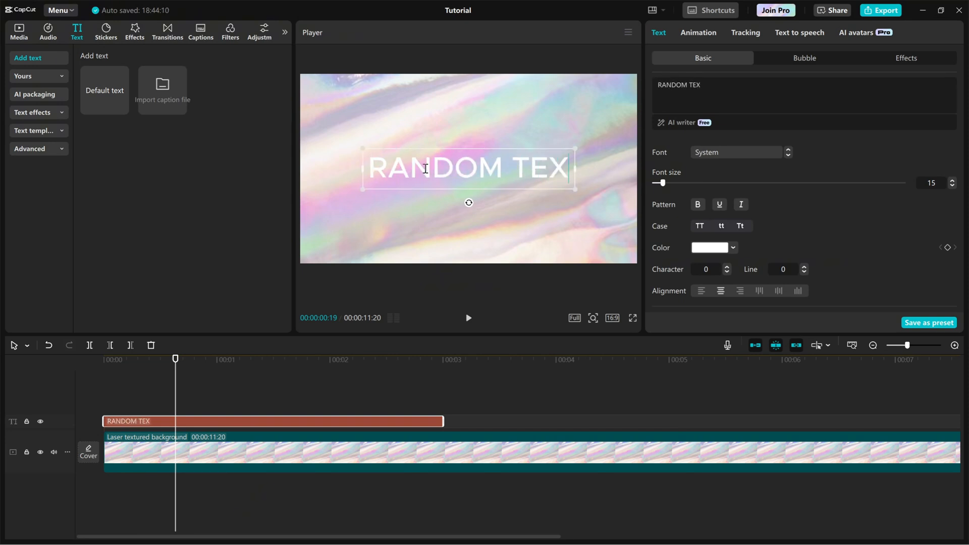
text(T)
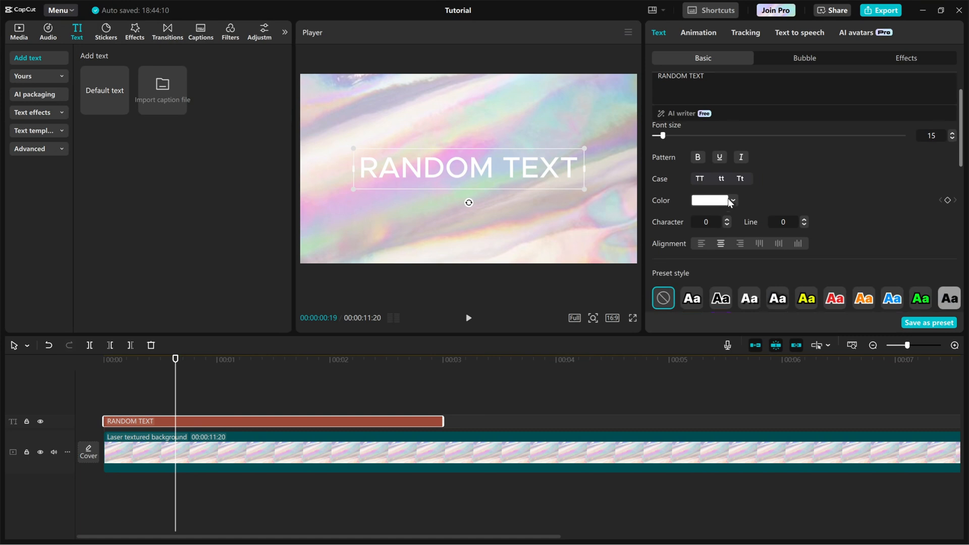
click(835, 223)
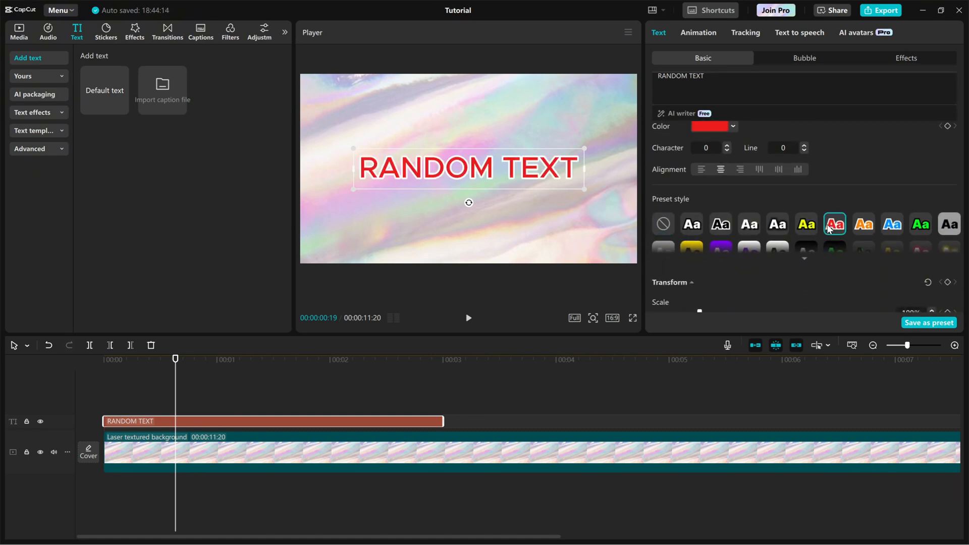
click(720, 224)
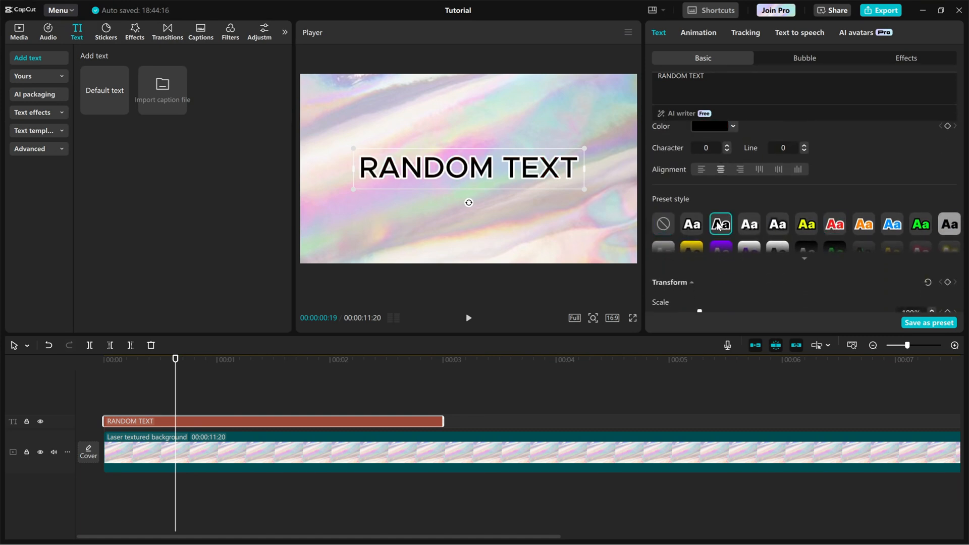
Apply the Random Typewriter In animation to the title, lasting 1.9 seconds.
click(699, 32)
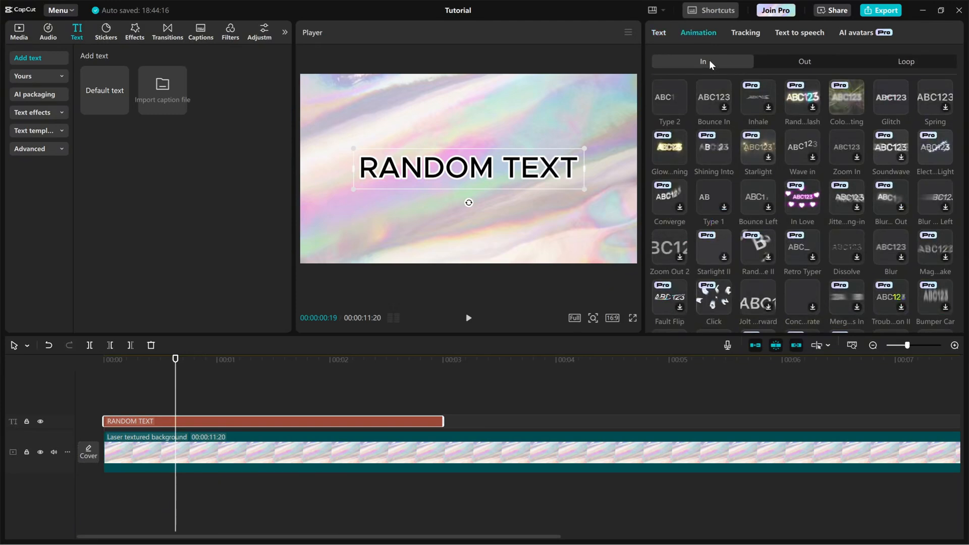
scroll(down, 3)
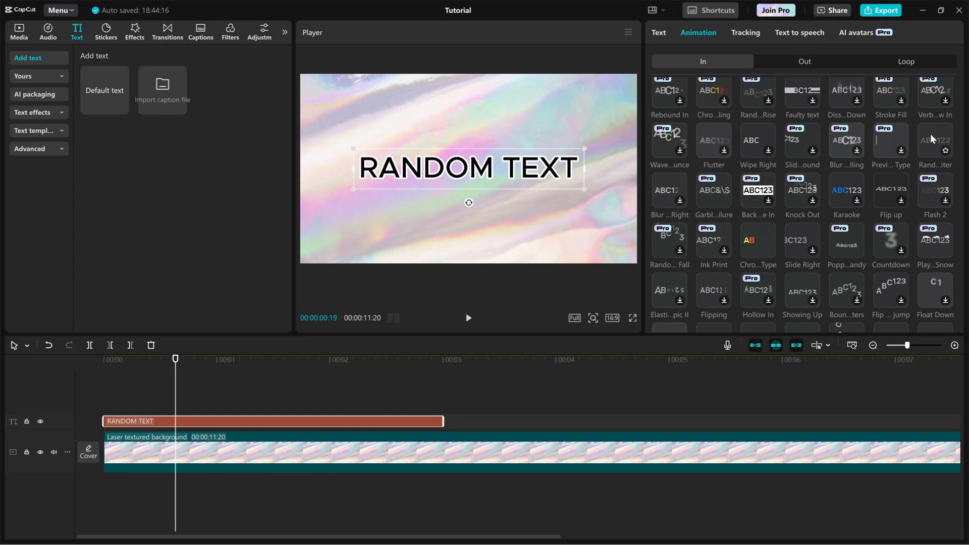
click(934, 140)
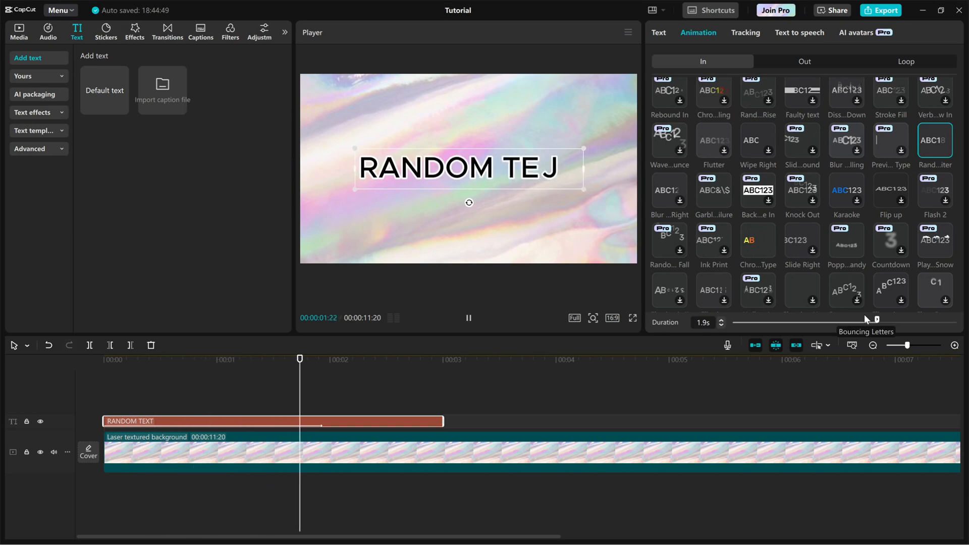
Extend the RANDOM TEXT clip to about 6 seconds and return playback to the start.
click(468, 318)
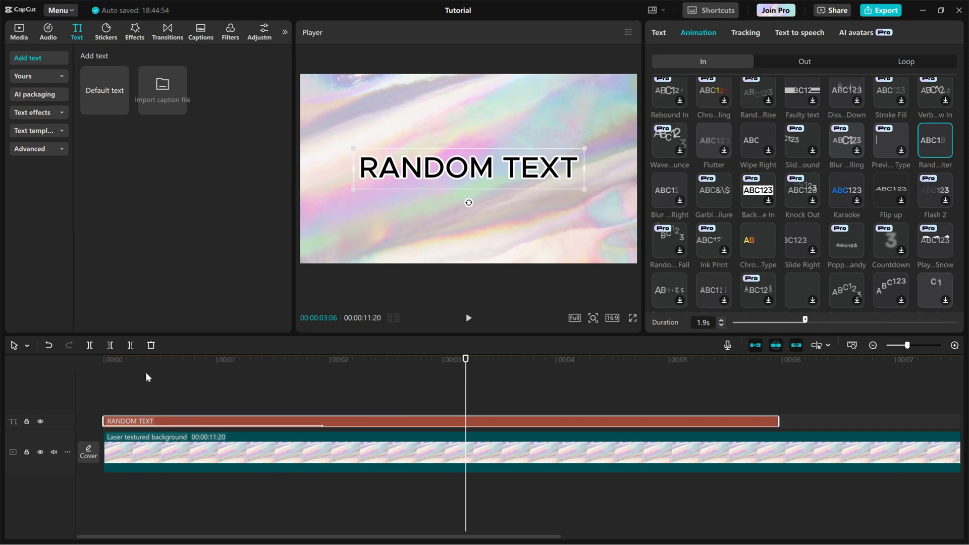
click(468, 318)
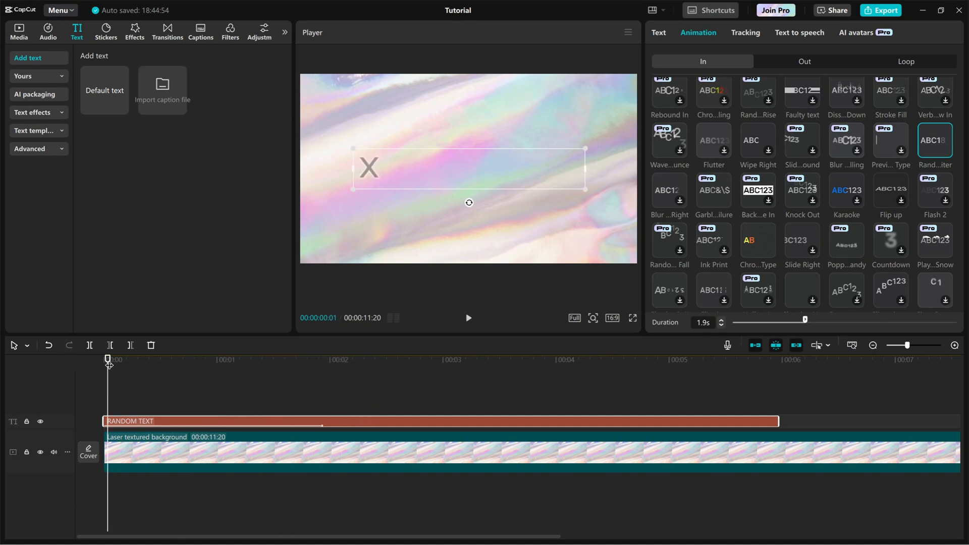
click(469, 318)
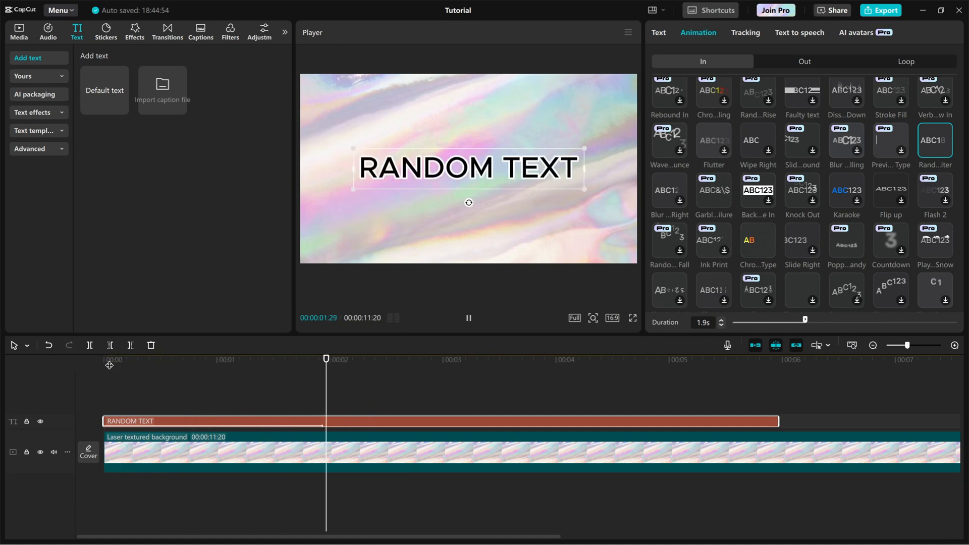
click(468, 317)
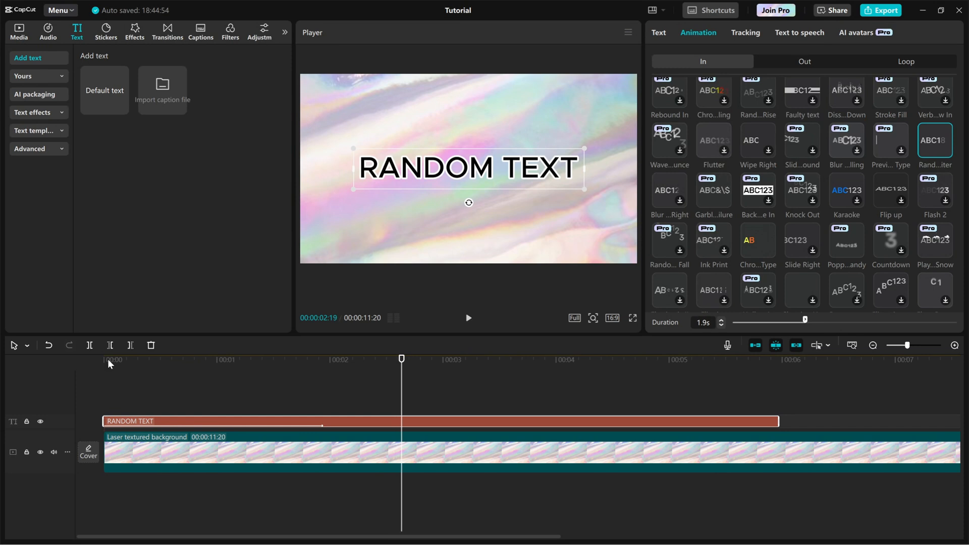
click(468, 317)
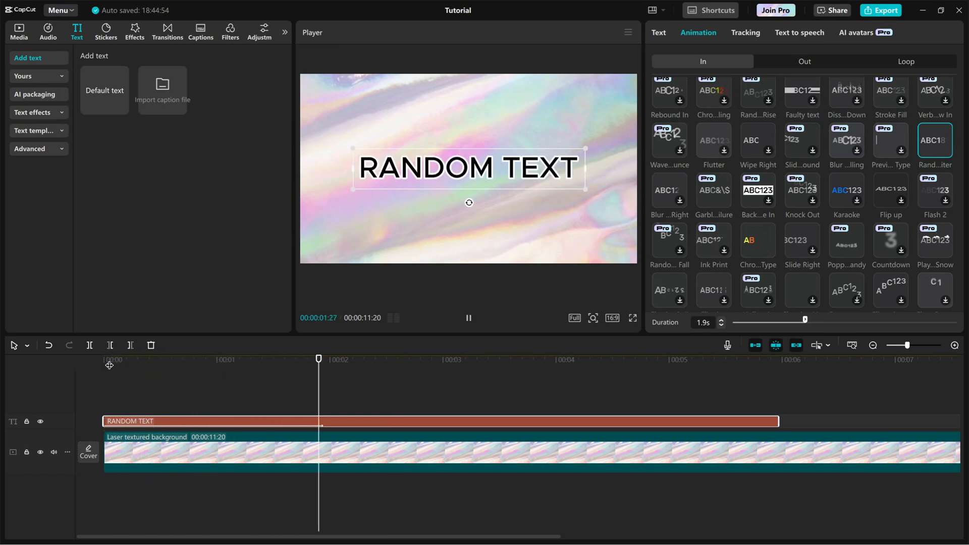